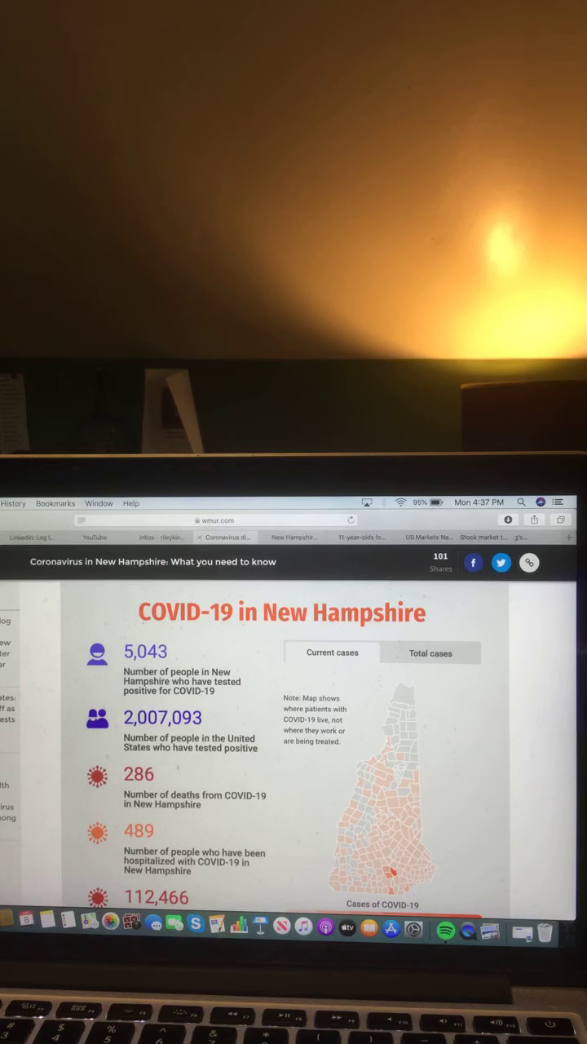
Scroll down to the COVID-19 in New Hampshire statistics panel with the county case map.
{"action": "scroll", "scroll_direction": "down", "scroll_amount": 3}
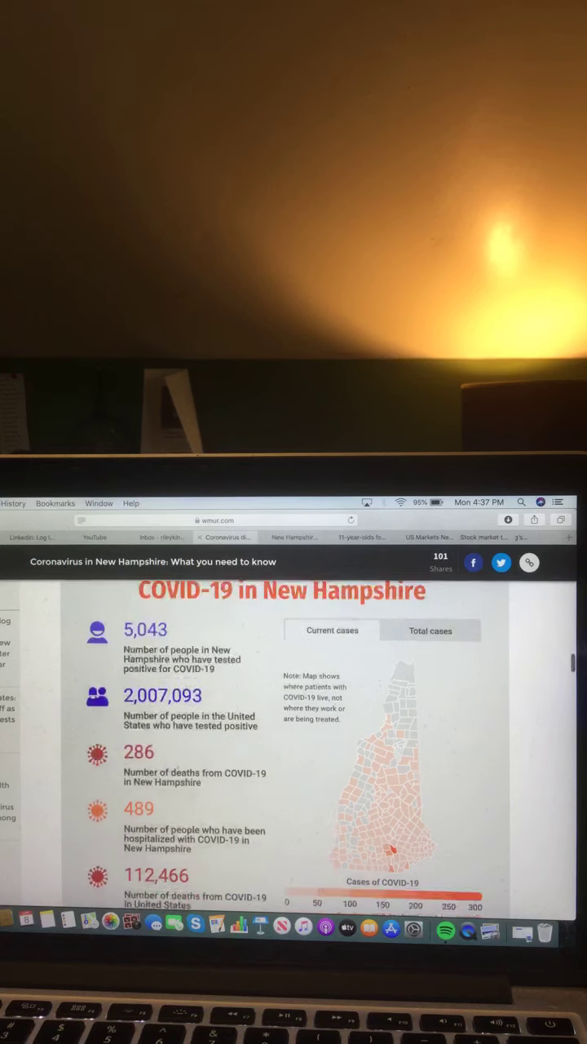
{"action": "scroll", "scroll_direction": "down", "scroll_amount": 3}
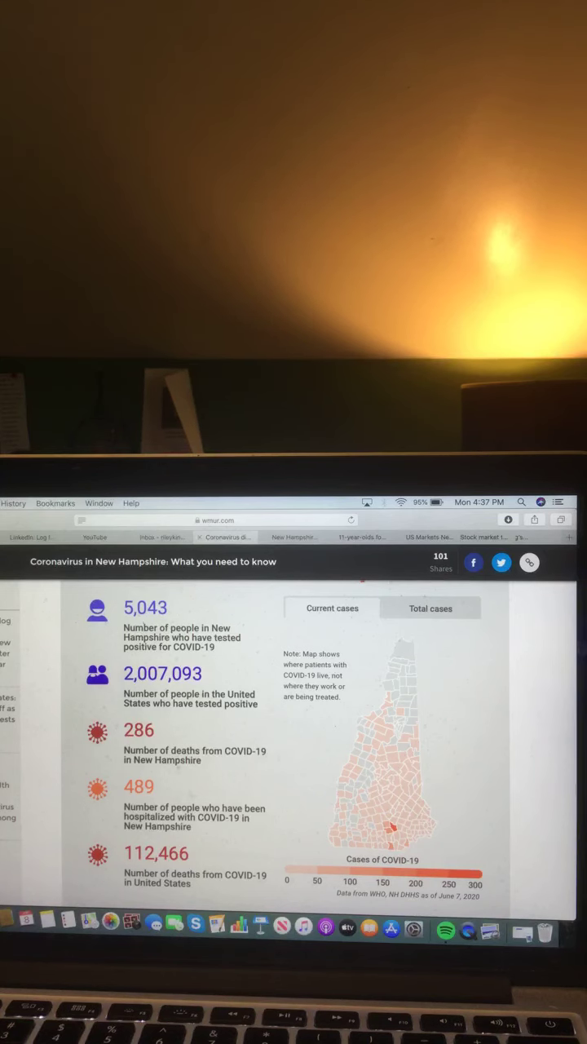
{"action": "mouse_move", "coordinate": [396, 829]}
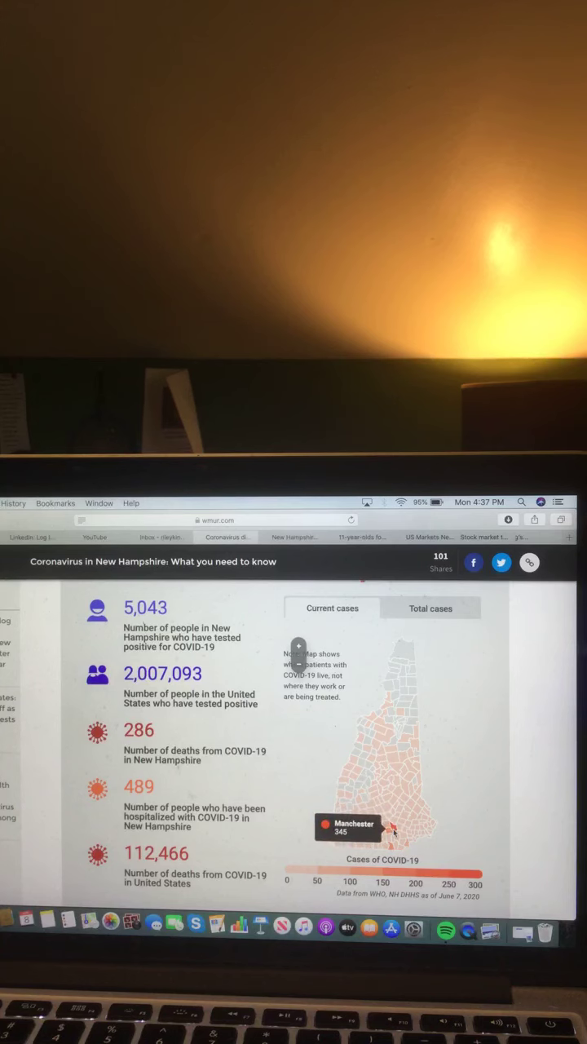
Switch the New Hampshire county map from current cases to total cases.
{"action": "left_click", "coordinate": [430, 607]}
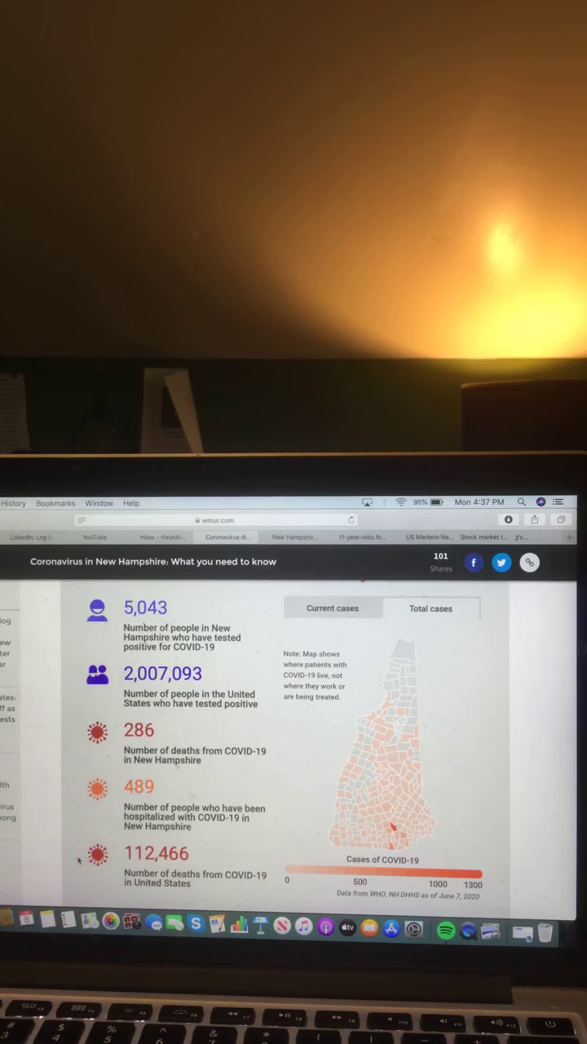
View the trend chart as new cases each day in NH, then return it to total cases.
{"action": "scroll", "scroll_direction": "down", "scroll_amount": 3}
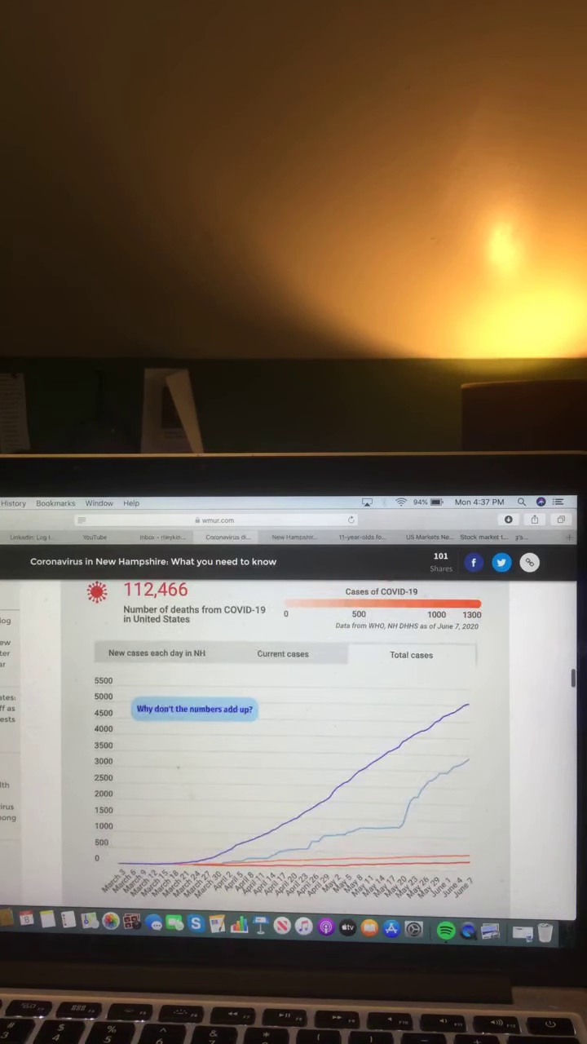
{"action": "scroll", "scroll_direction": "down", "scroll_amount": 3}
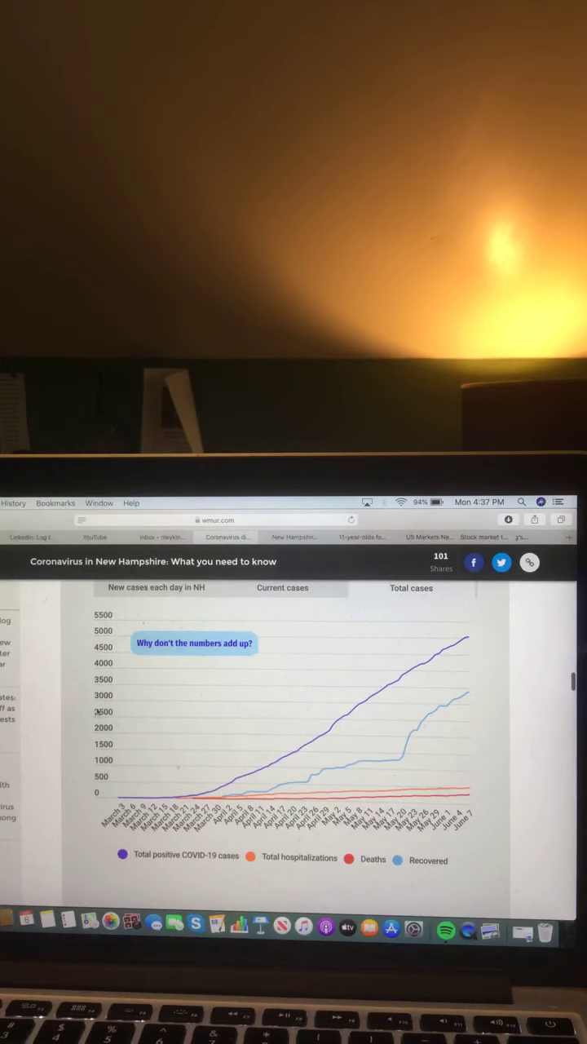
{"action": "left_click", "coordinate": [157, 587]}
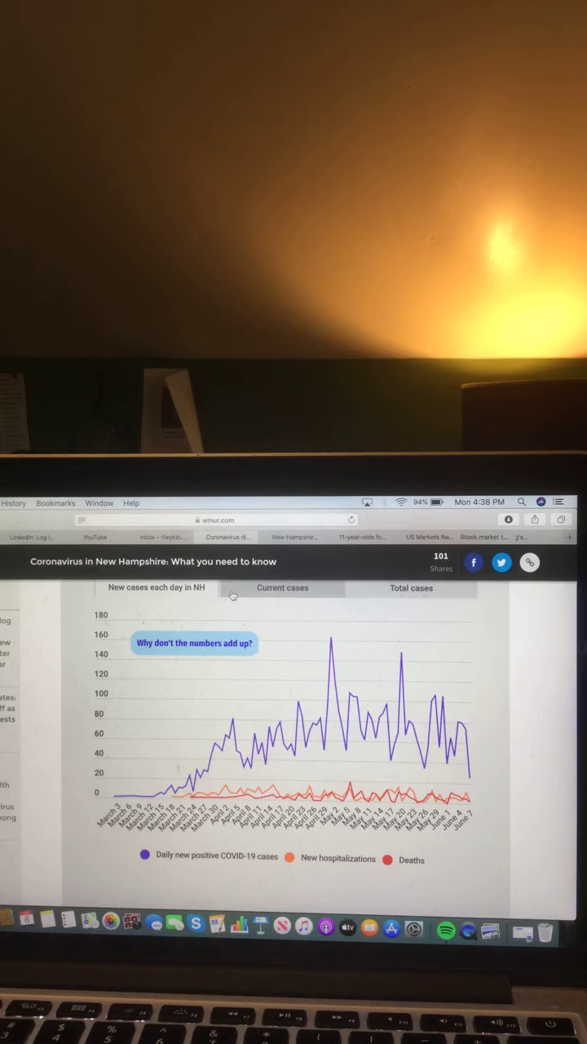
{"action": "left_click", "coordinate": [411, 588]}
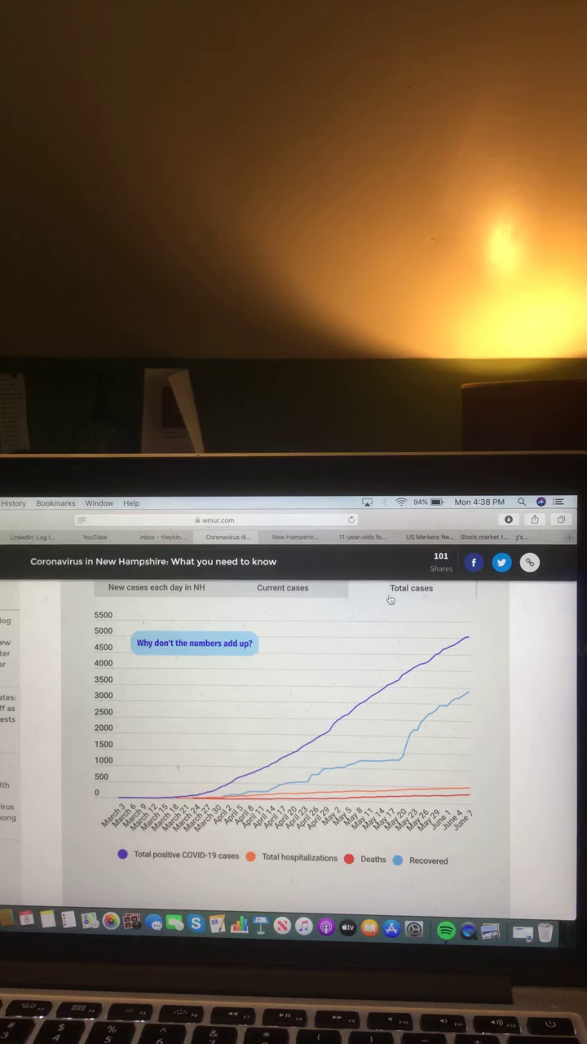
{"action": "mouse_move", "coordinate": [467, 636]}
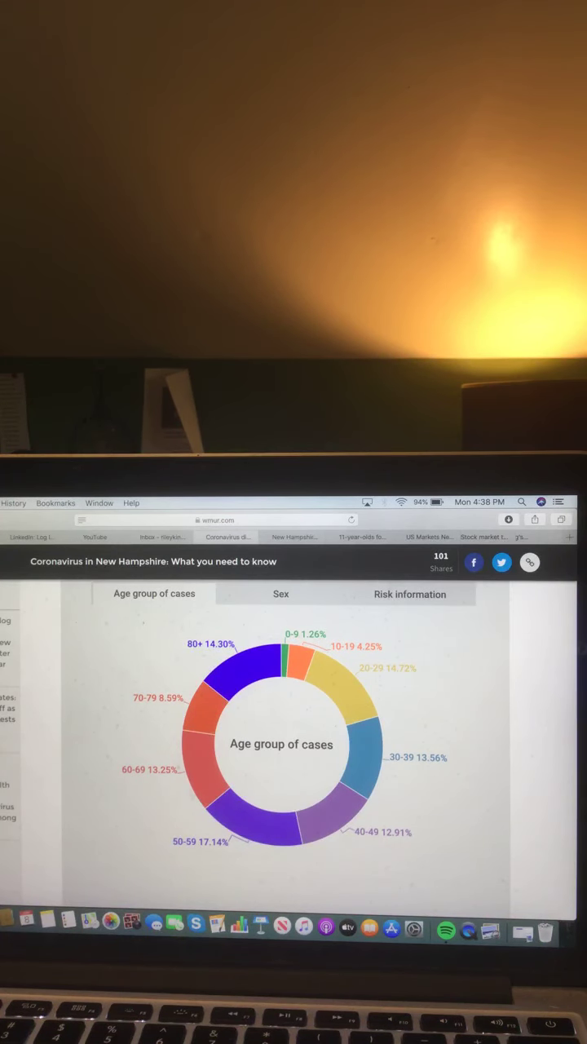
Break the donut chart down by sex (Female 56.64%, Male 43.36%), then move on to infection settings.
{"action": "left_click", "coordinate": [281, 594]}
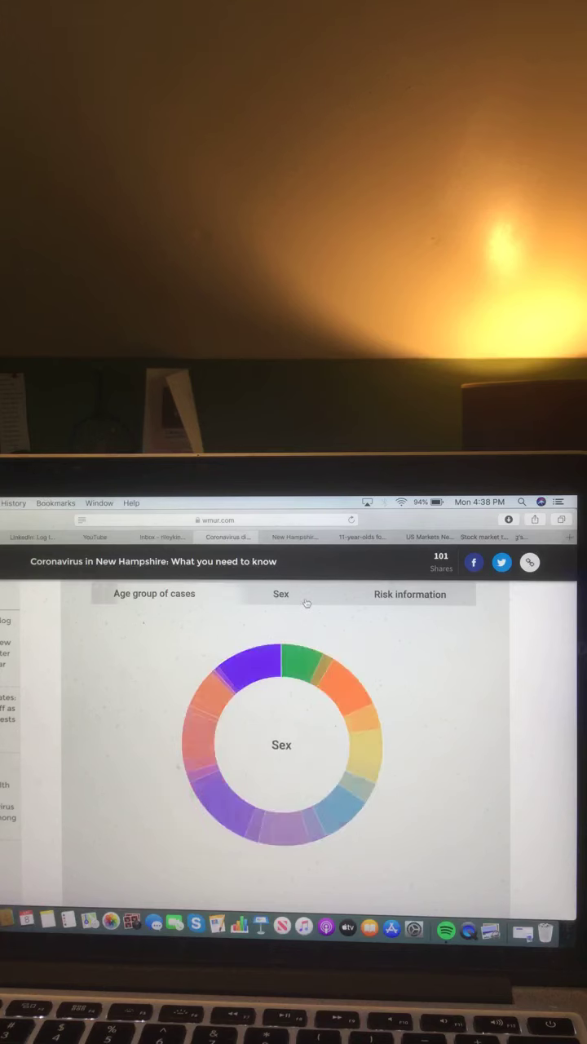
{"action": "left_click", "coordinate": [281, 593]}
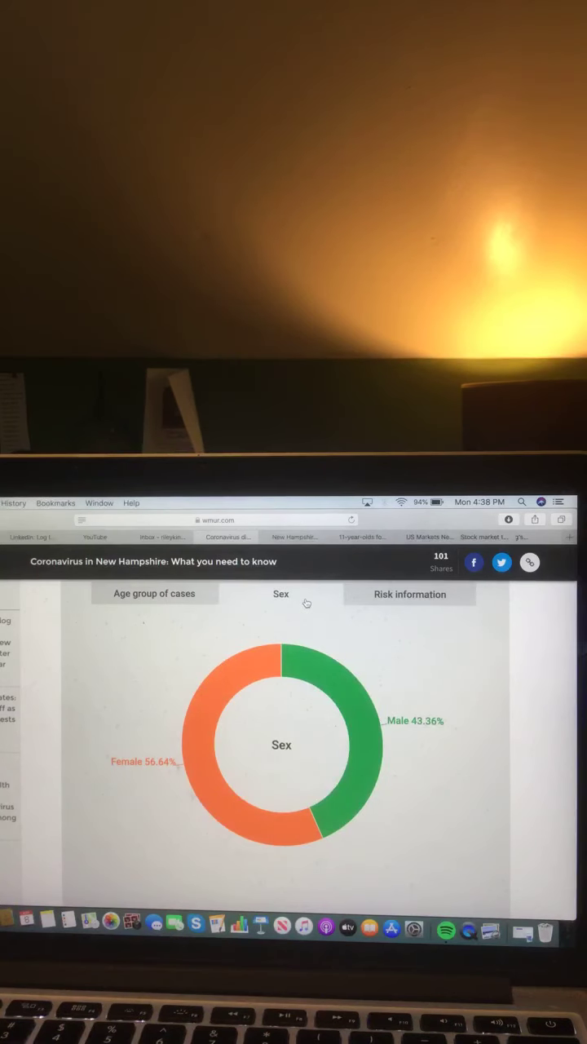
{"action": "left_click", "coordinate": [410, 594]}
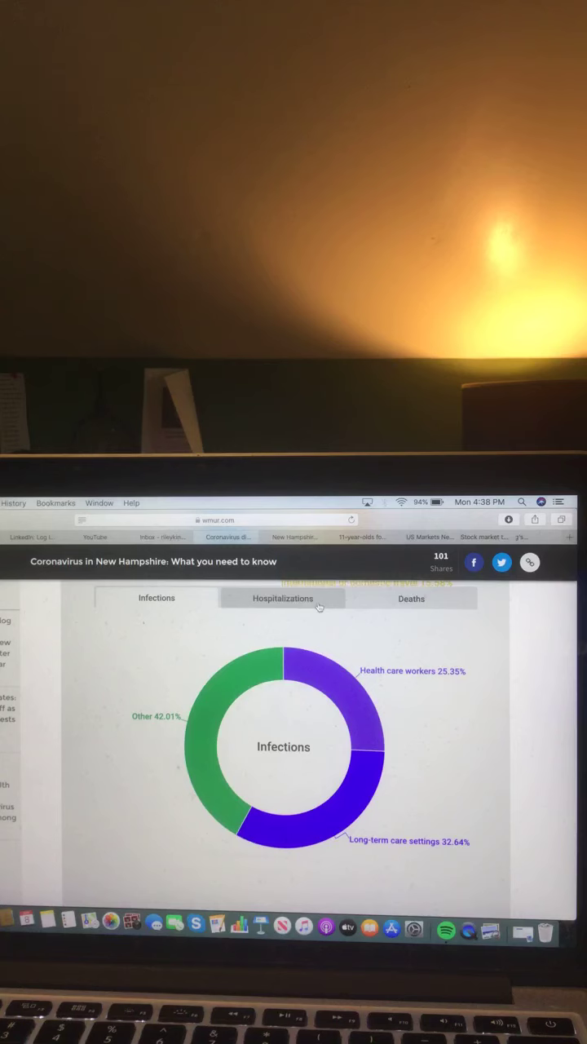
Switch the care-setting chart to hospitalizations, then to deaths.
{"action": "left_click", "coordinate": [283, 598]}
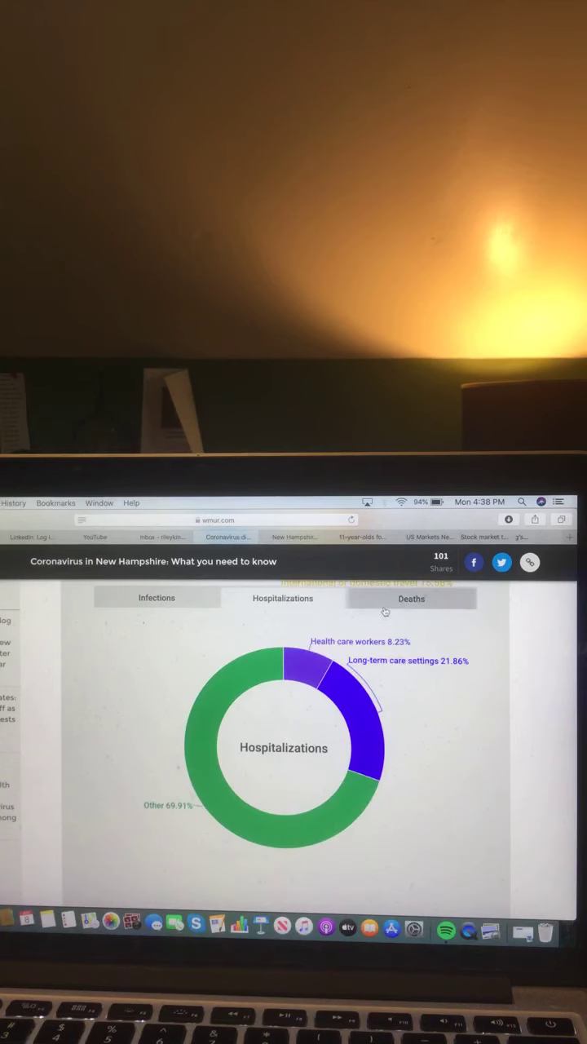
{"action": "left_click", "coordinate": [411, 598]}
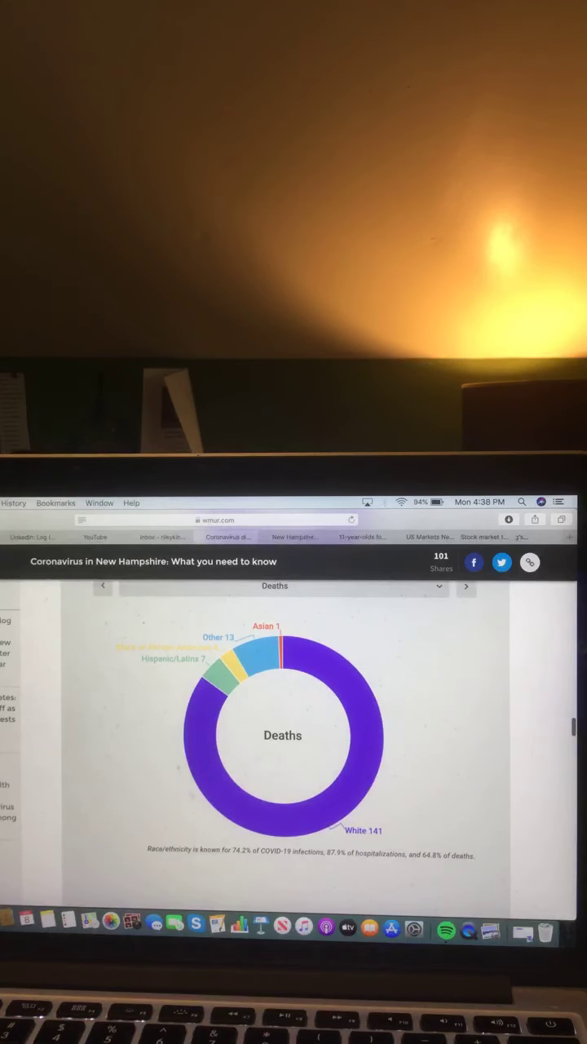
Cycle the race/ethnicity chart through NH population, cases, and hospitalizations.
{"action": "left_click", "coordinate": [466, 586]}
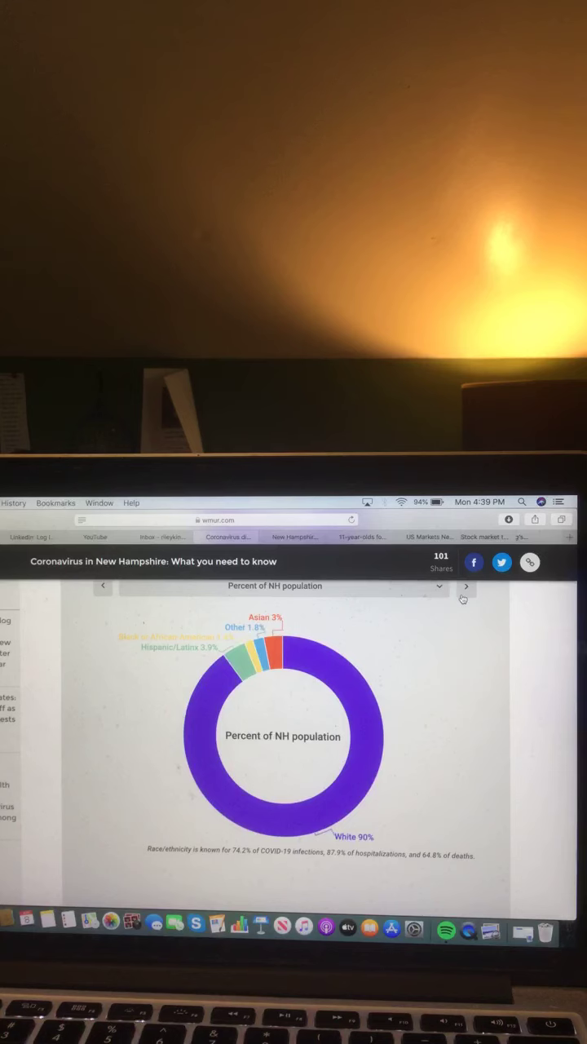
{"action": "left_click", "coordinate": [465, 585]}
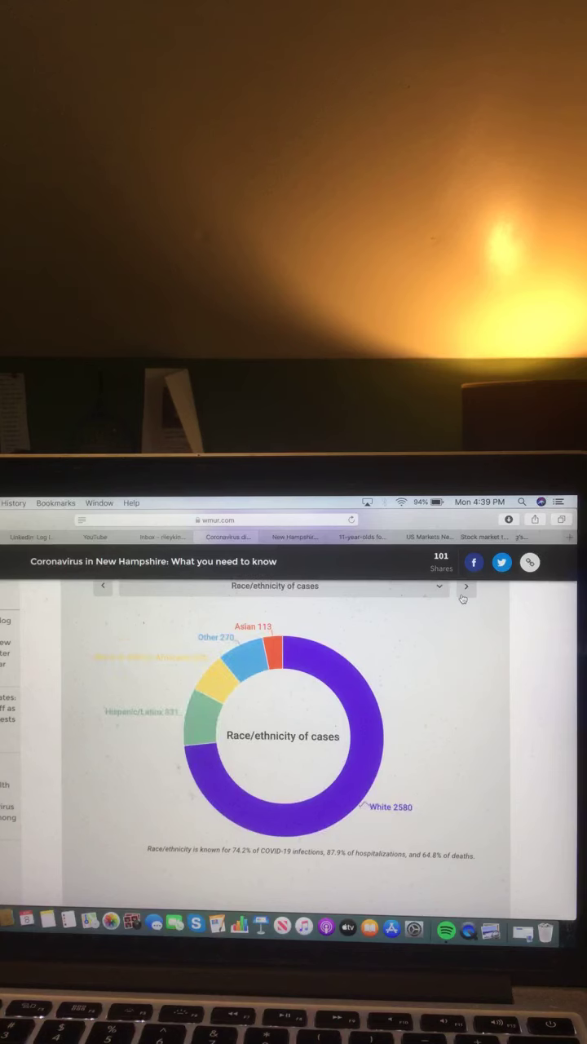
{"action": "left_click", "coordinate": [465, 587]}
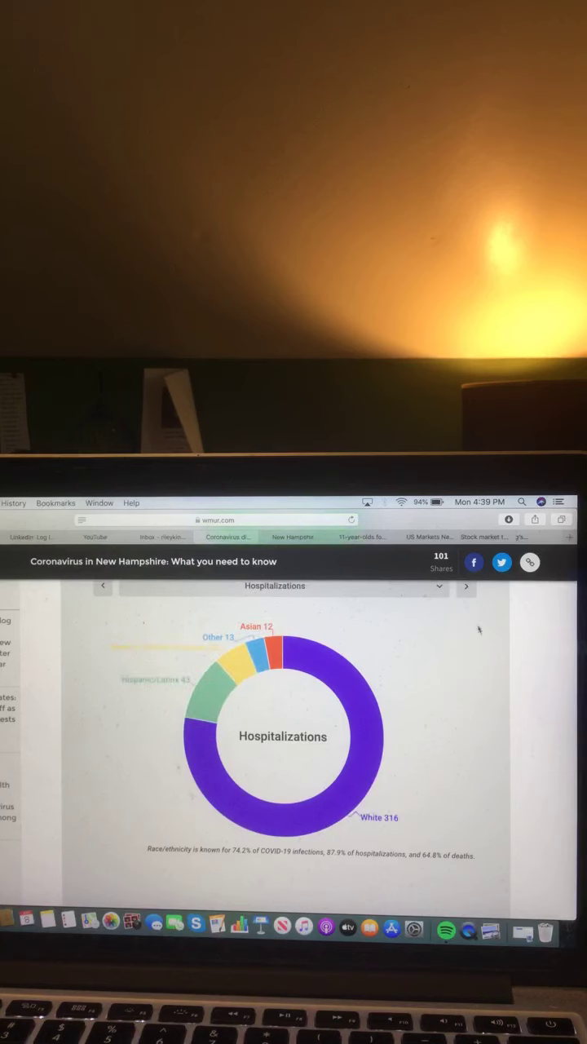
Scroll down toward the Keene businesses safety program story.
{"action": "scroll", "scroll_direction": "down", "scroll_amount": 3}
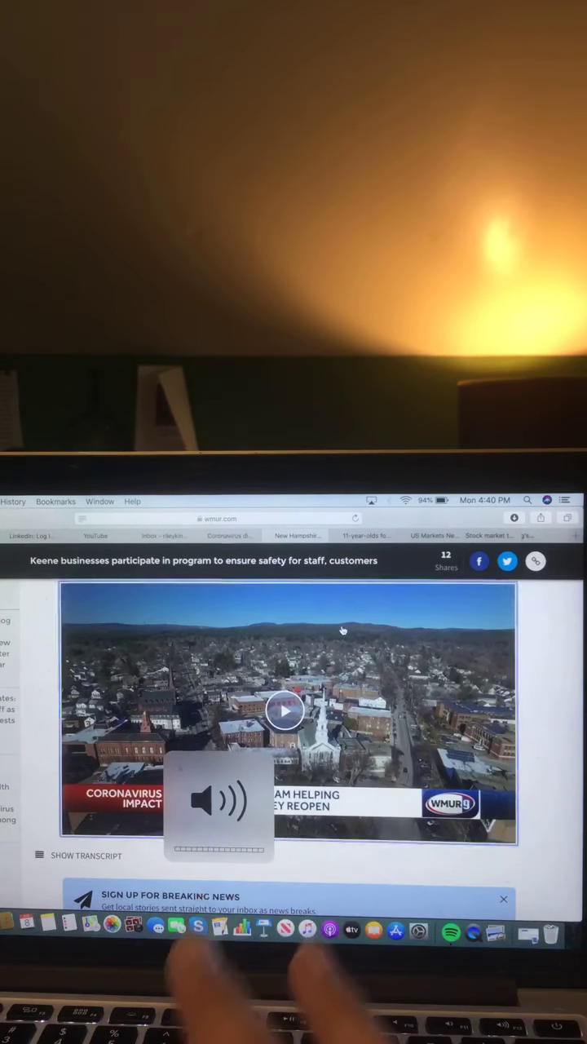
Play the Keene businesses video past its advertisement, then move to the 11-year-old hikers story.
{"action": "left_click", "coordinate": [286, 709]}
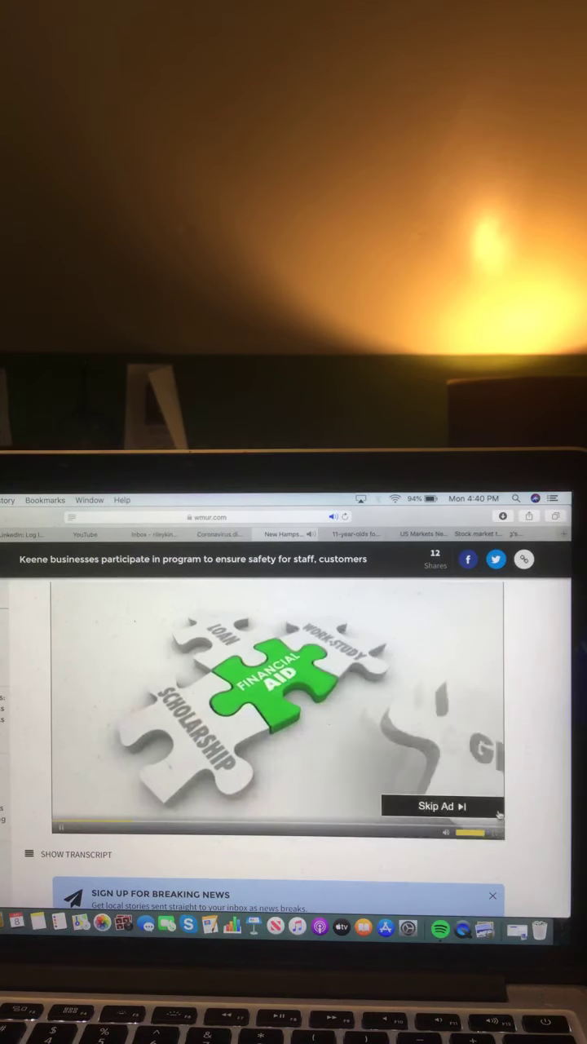
{"action": "left_click", "coordinate": [442, 805]}
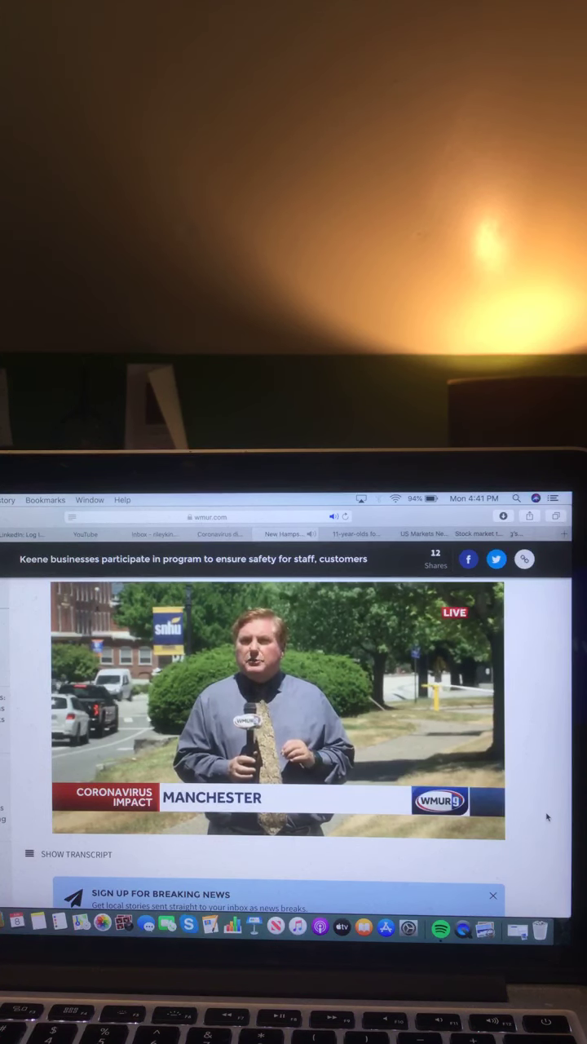
{"action": "left_click", "coordinate": [277, 709]}
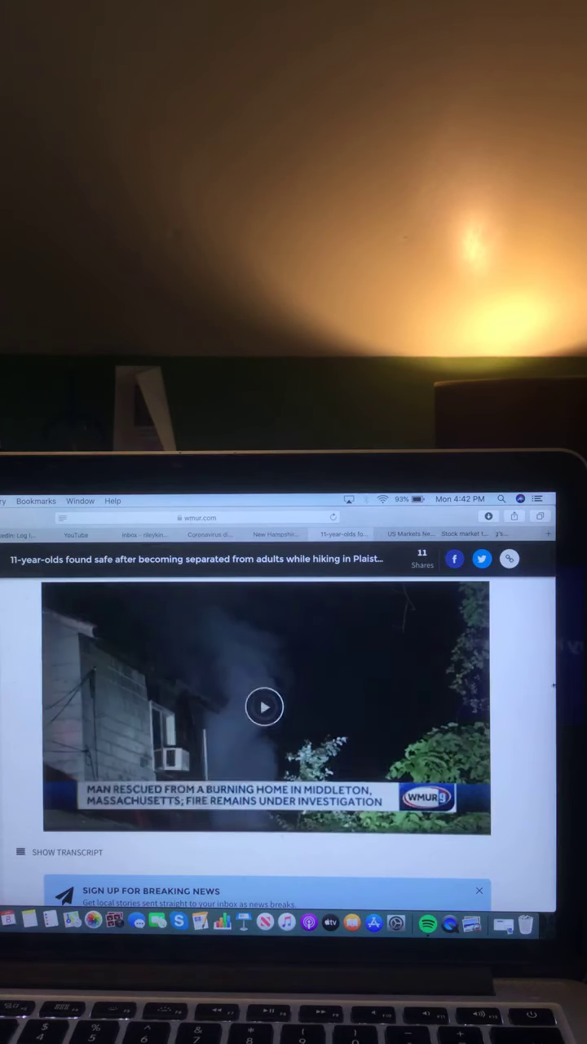
Start playing the Plaistow hikers story's video.
{"action": "left_click", "coordinate": [264, 706]}
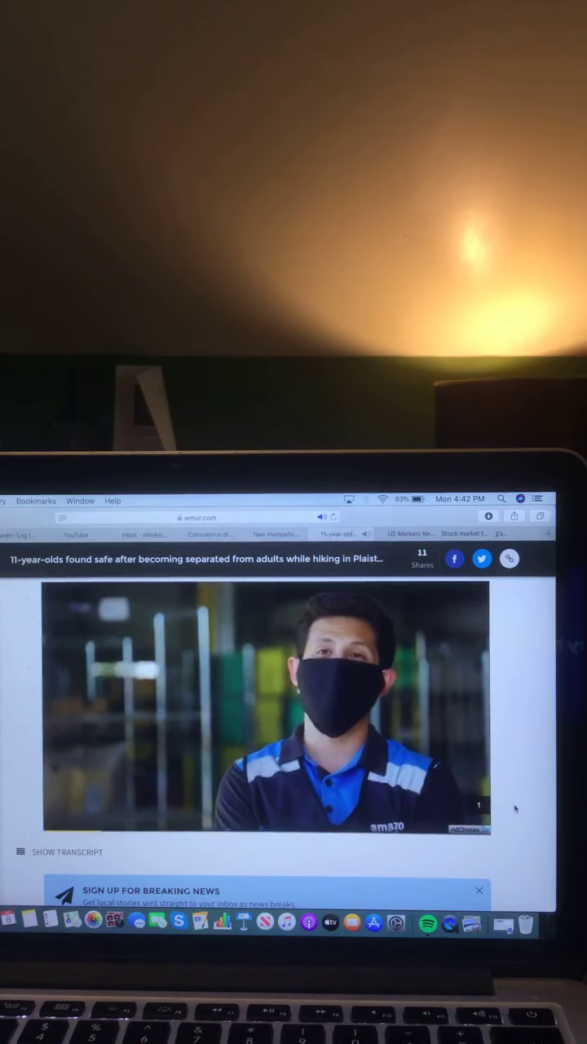
Skip the ad before the missing hikers report, then switch to the CNBC US Markets page.
{"action": "left_click", "coordinate": [267, 706]}
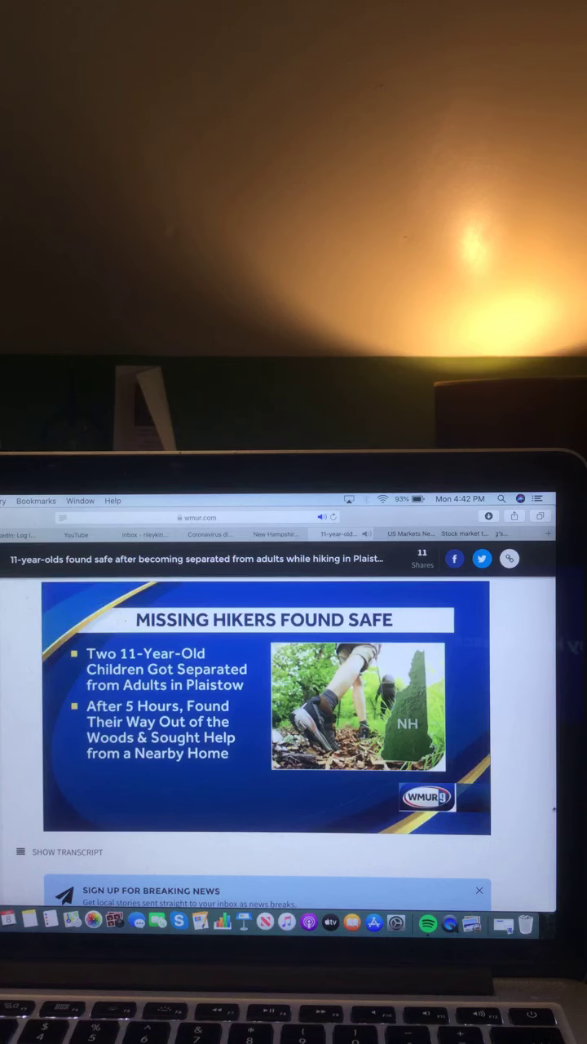
{"action": "left_click", "coordinate": [261, 708]}
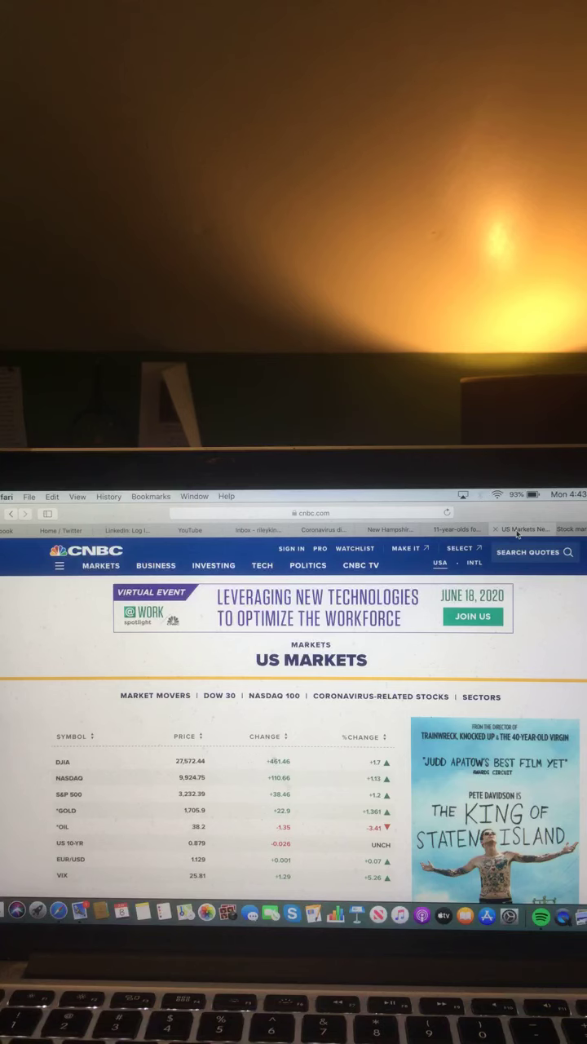
Switch from the CNBC US Markets table to the YouTube NYC reopening video.
{"action": "left_click", "coordinate": [188, 528]}
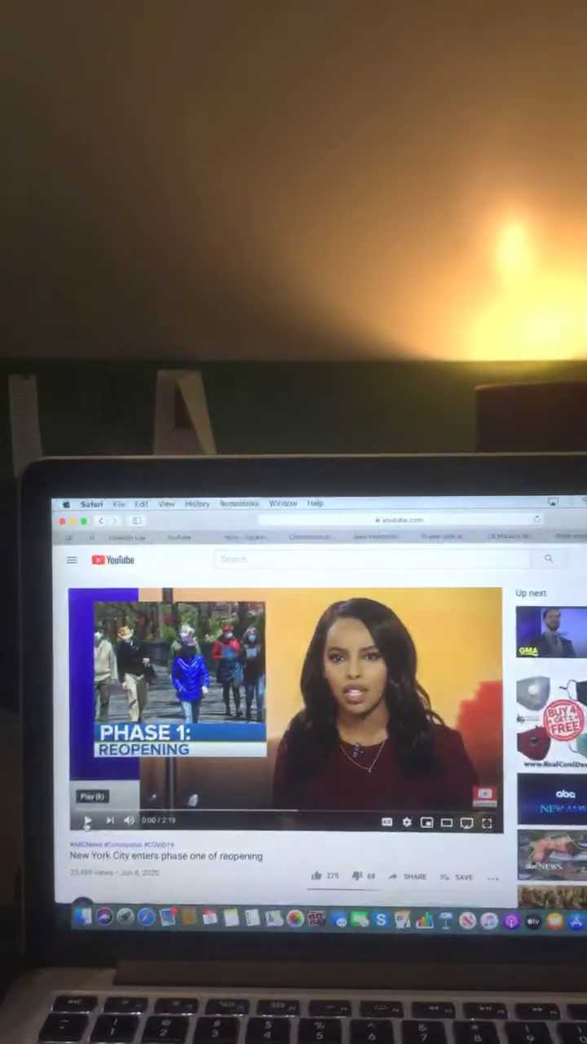